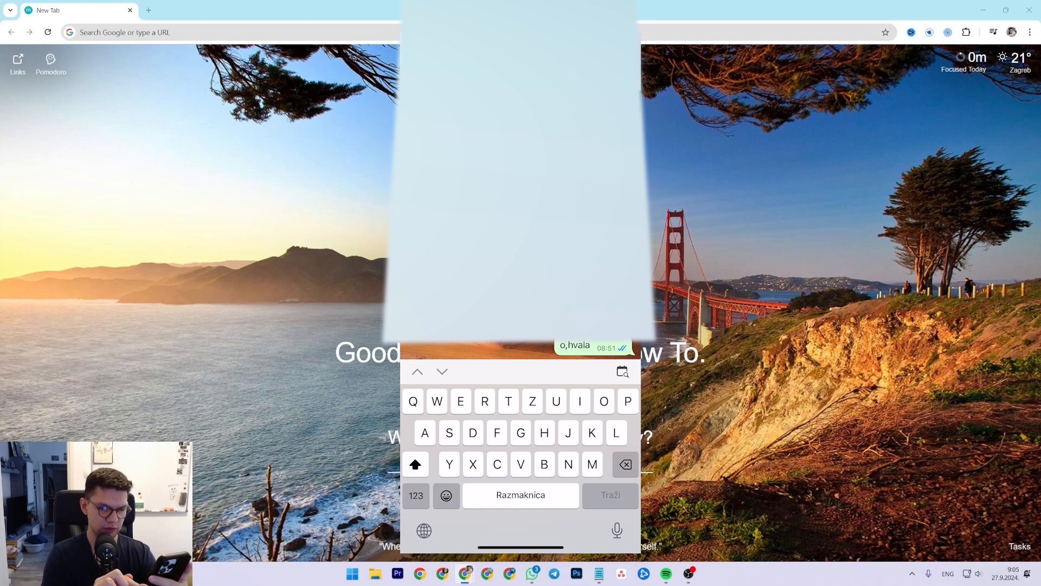
Bring up the jump-to-date picker from the in-chat search bar.
click(621, 372)
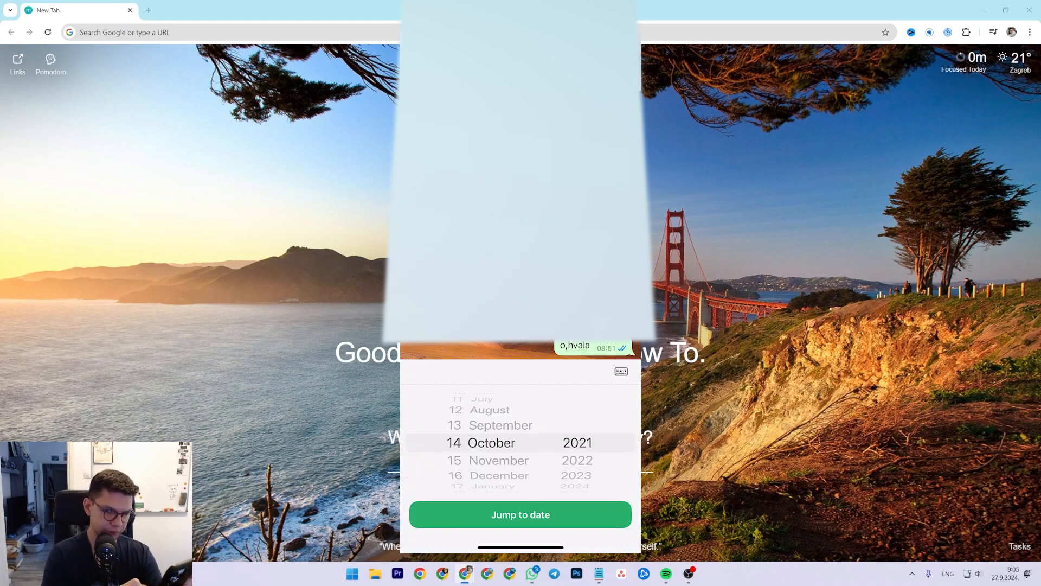
Roll the picker wheels to 11 September 2021, the earliest date offered.
scroll(down, 3)
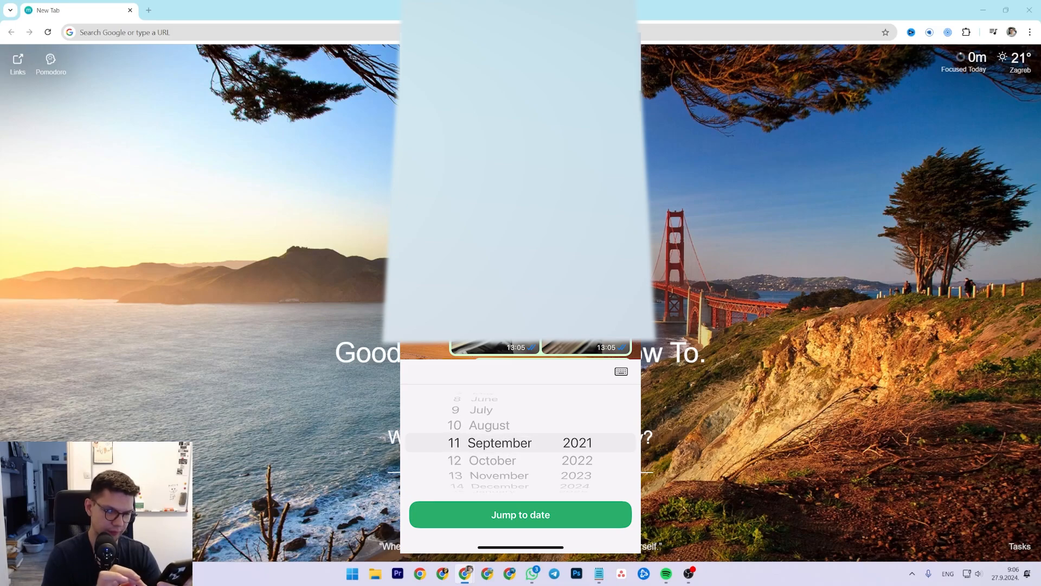
scroll(down, 3)
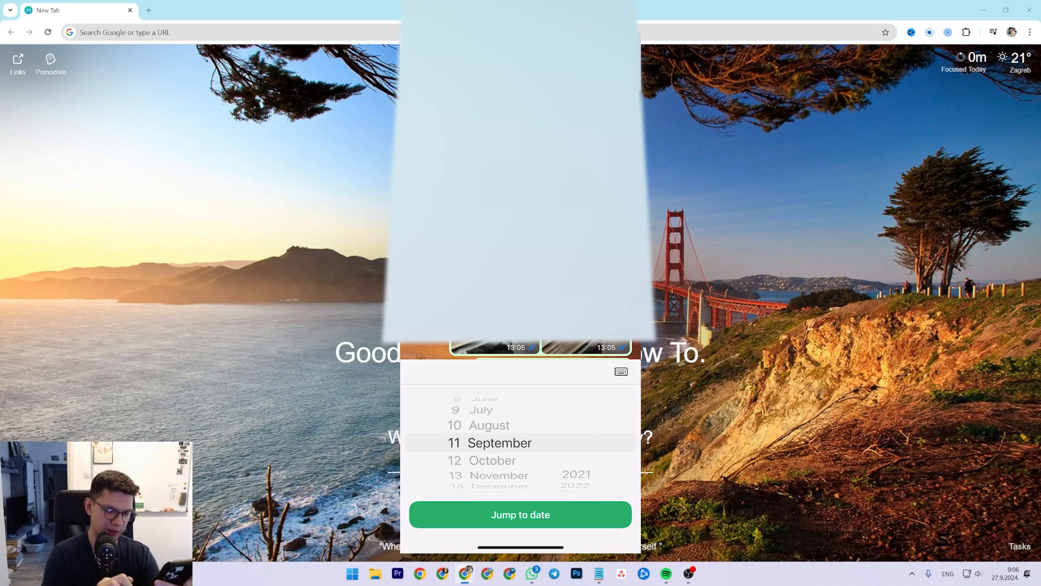
scroll(down, 3)
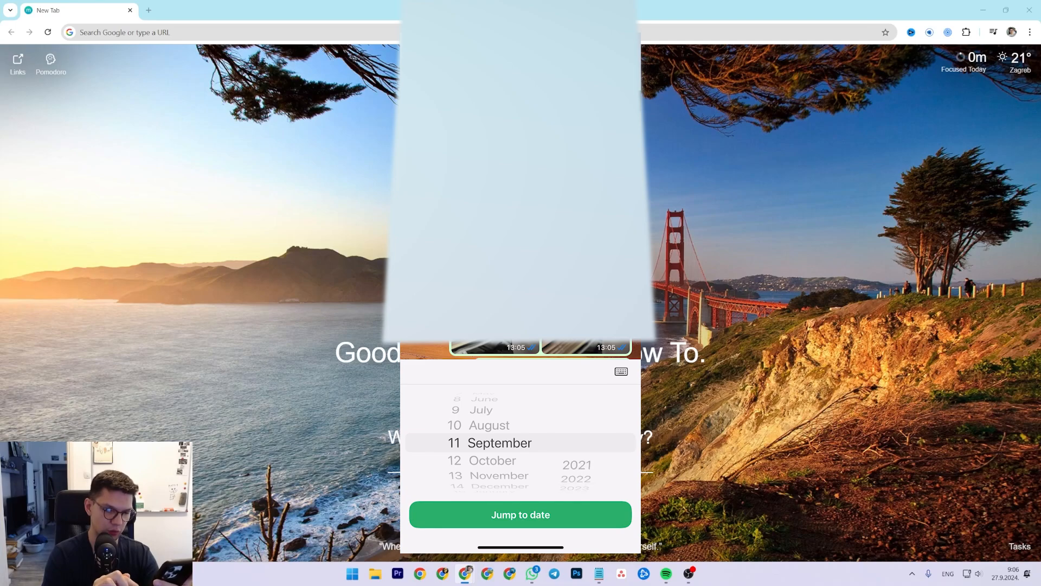